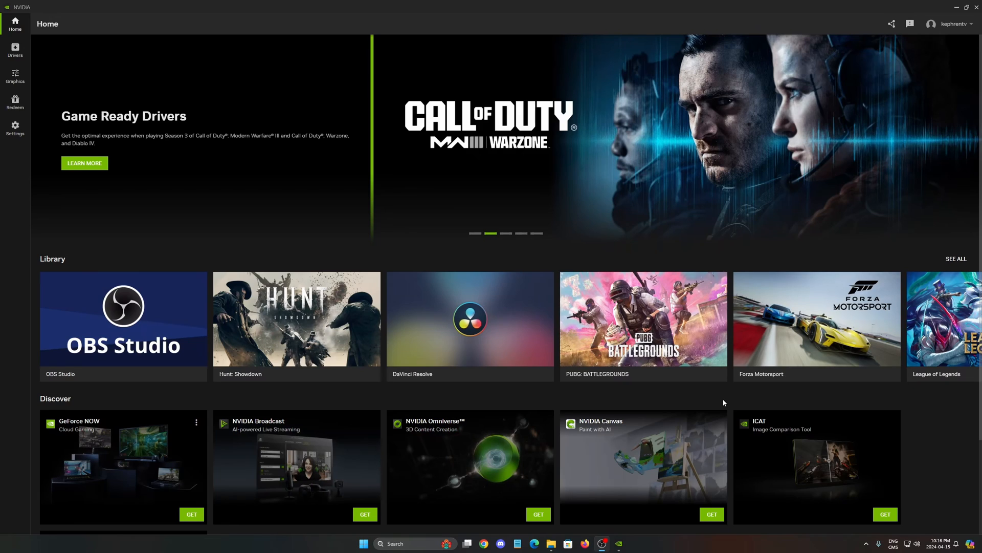
pyautogui.moveTo(733, 429)
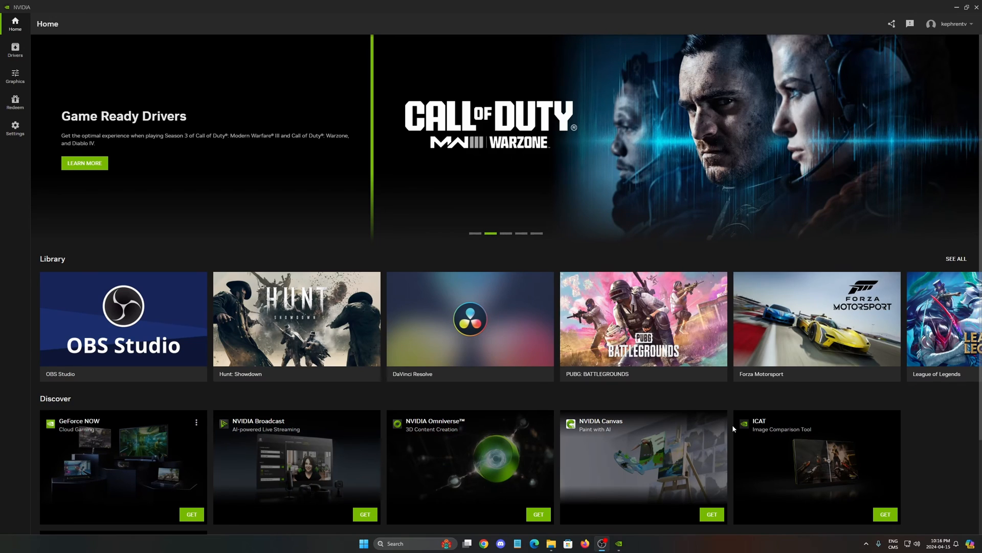
pyautogui.moveTo(956, 422)
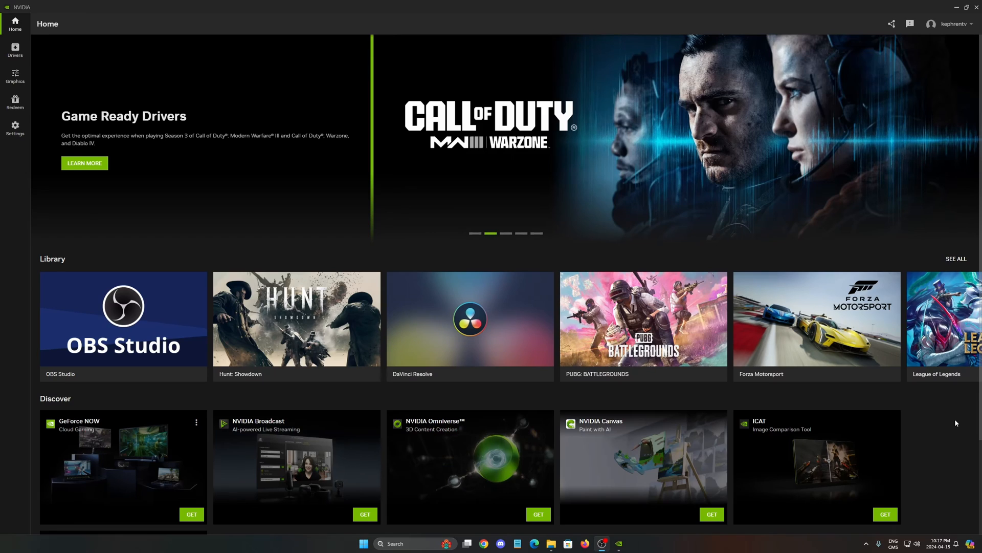
pyautogui.moveTo(552, 211)
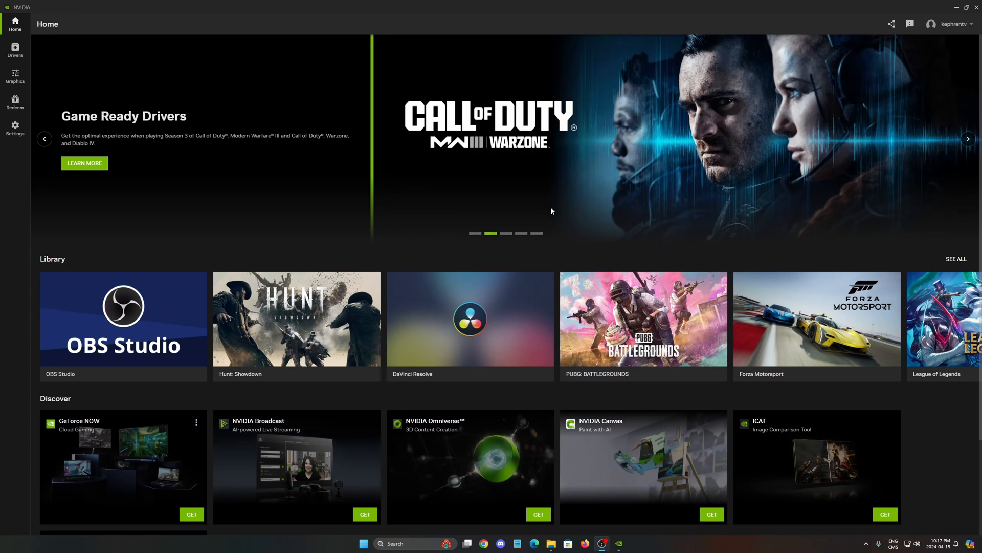
pyautogui.moveTo(612, 267)
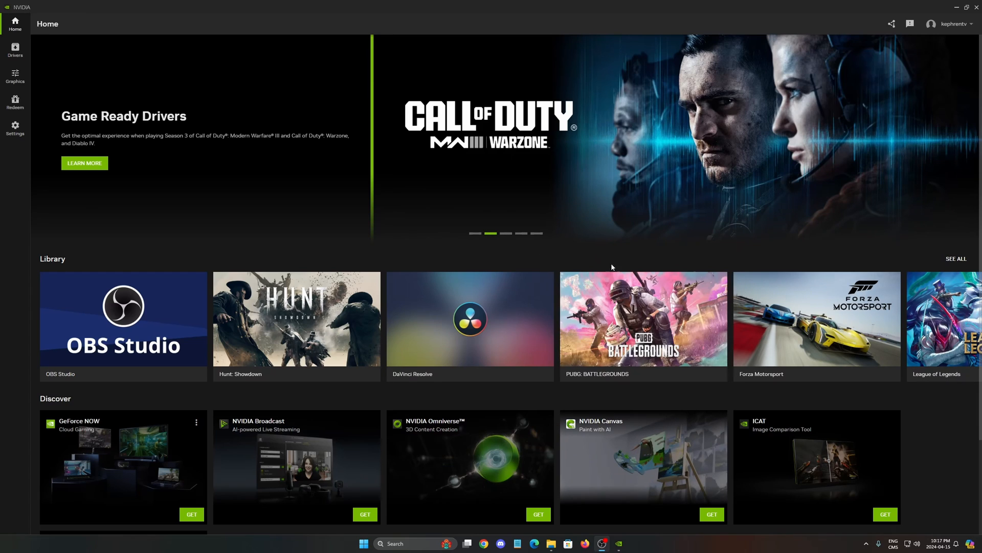
pyautogui.moveTo(599, 253)
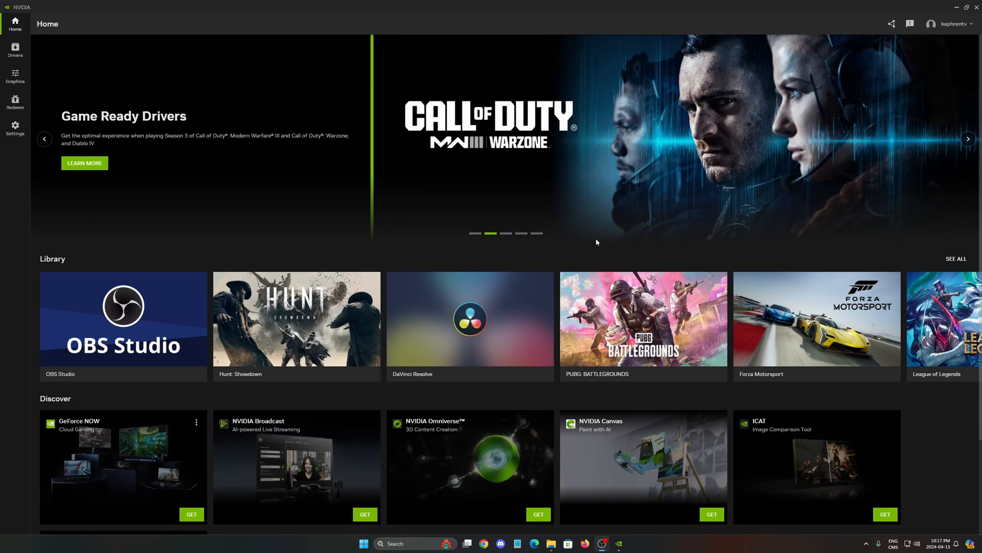
pyautogui.moveTo(765, 171)
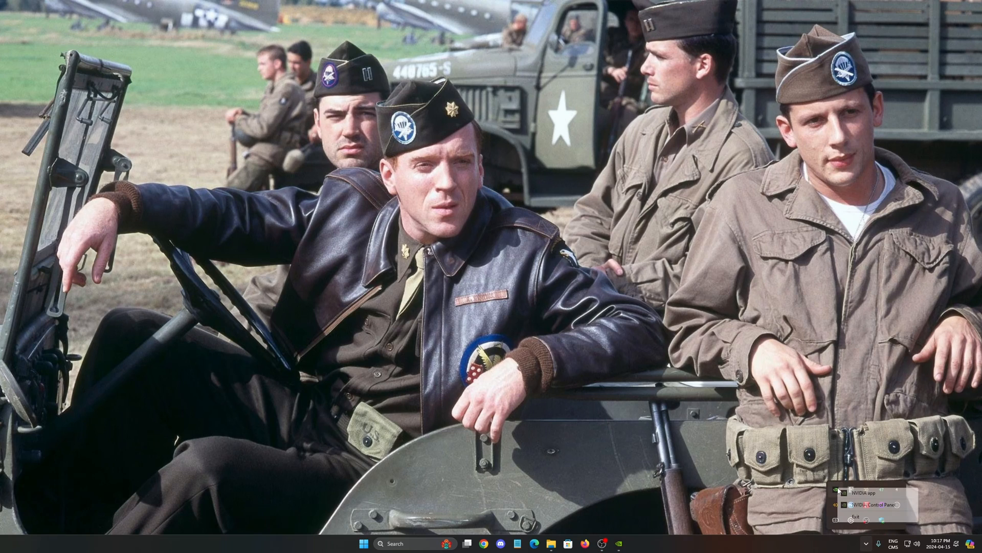
# Set the global Shader Cache Size under Manage 3D Settings to Disabled.
pyautogui.click(629, 294)
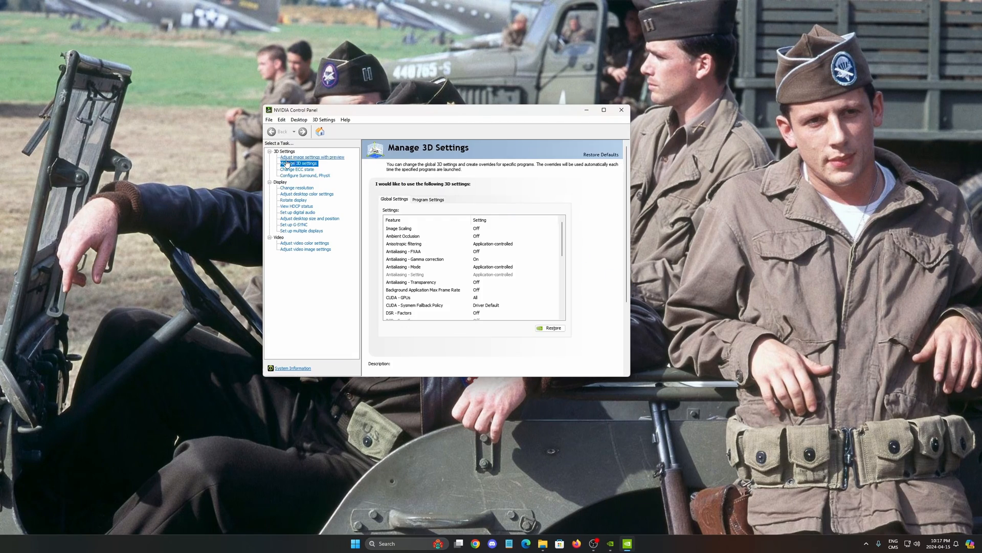
pyautogui.scroll(-3)
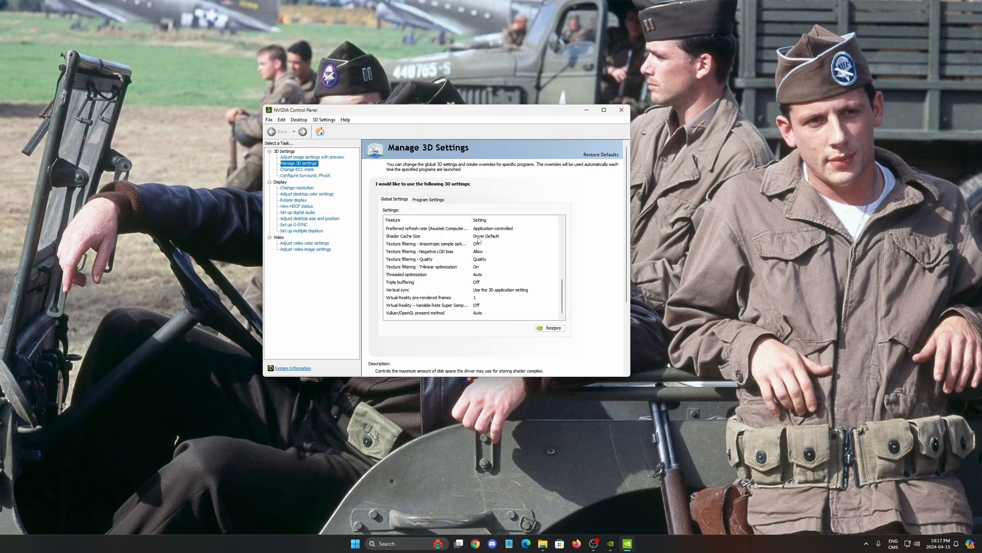
pyautogui.scroll(3)
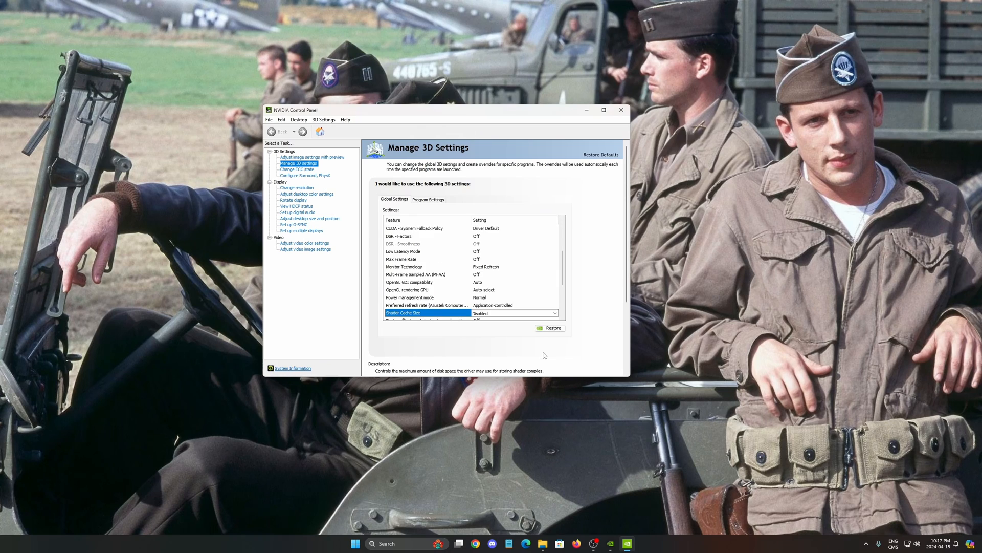
pyautogui.moveTo(584, 390)
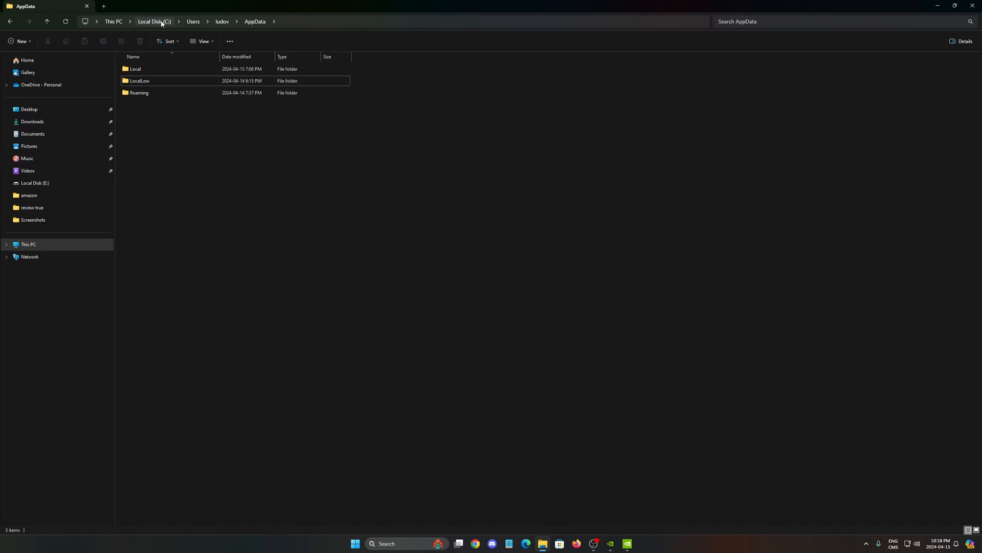
pyautogui.moveTo(194, 22)
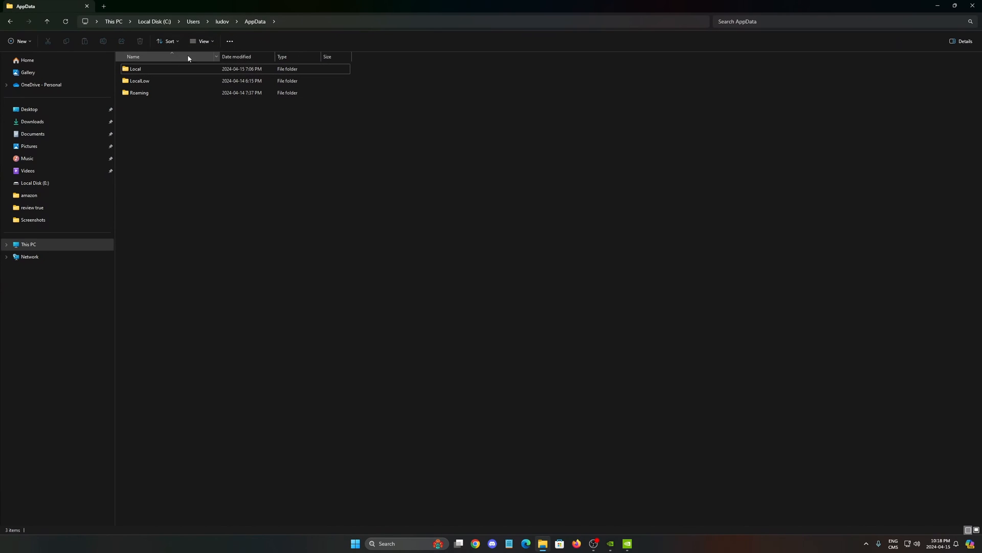
# Navigate through AppData\Local\NVIDIA into the GLCache folder with its two cache subfolders.
pyautogui.doubleClick(135, 69)
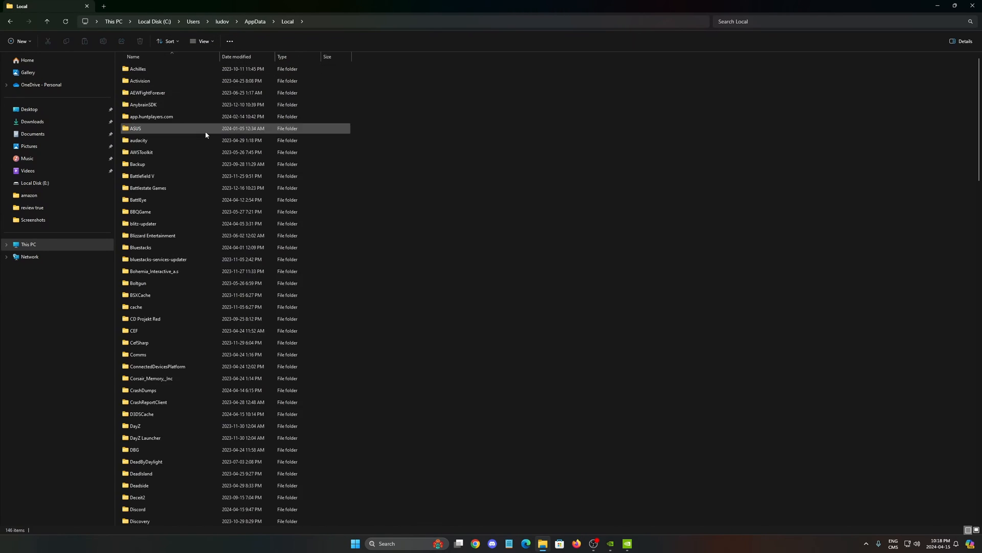
pyautogui.scroll(-3)
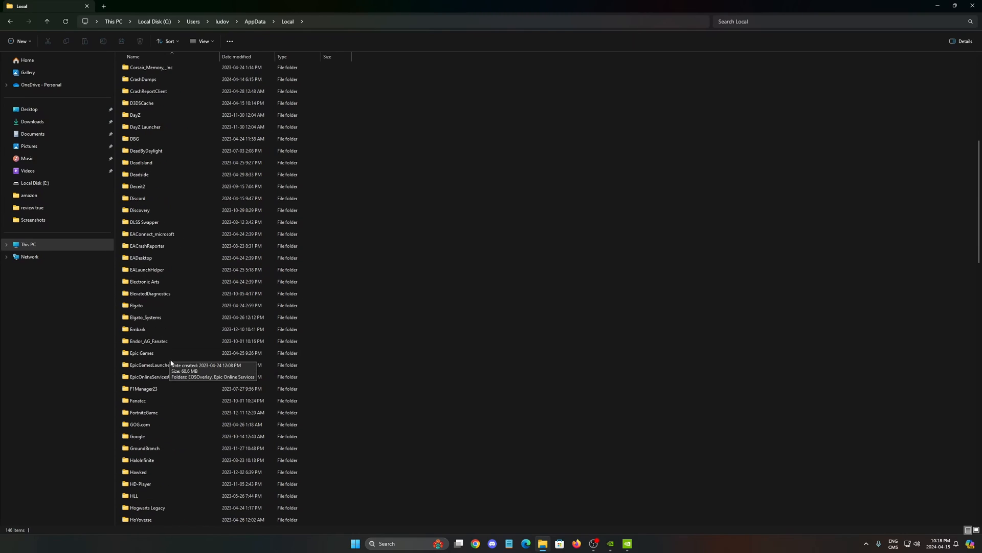
pyautogui.scroll(-3)
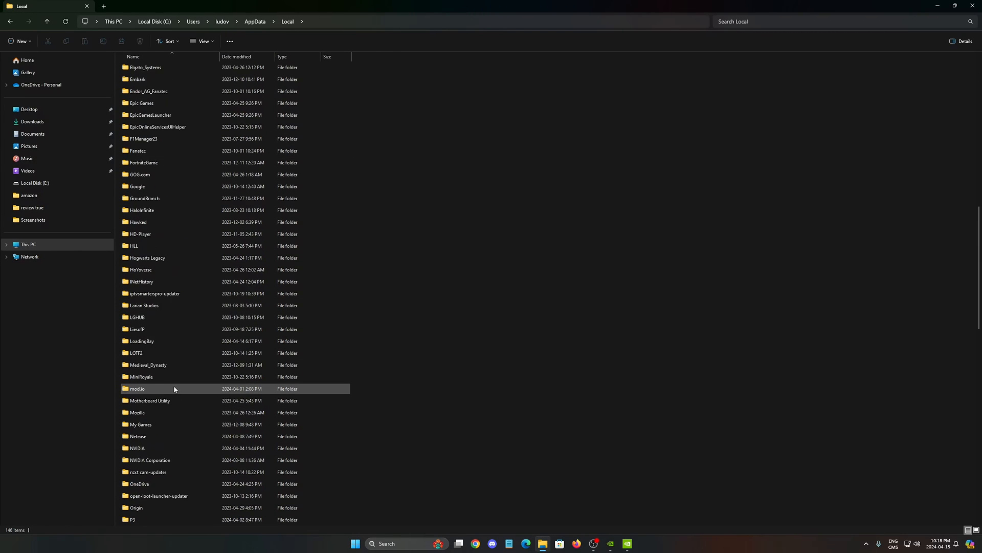
pyautogui.doubleClick(136, 451)
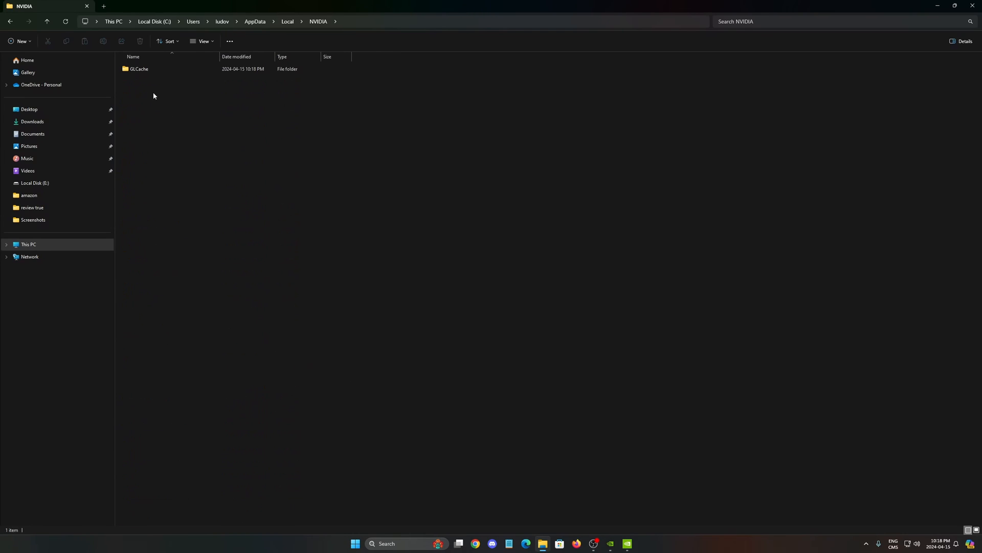
pyautogui.doubleClick(138, 68)
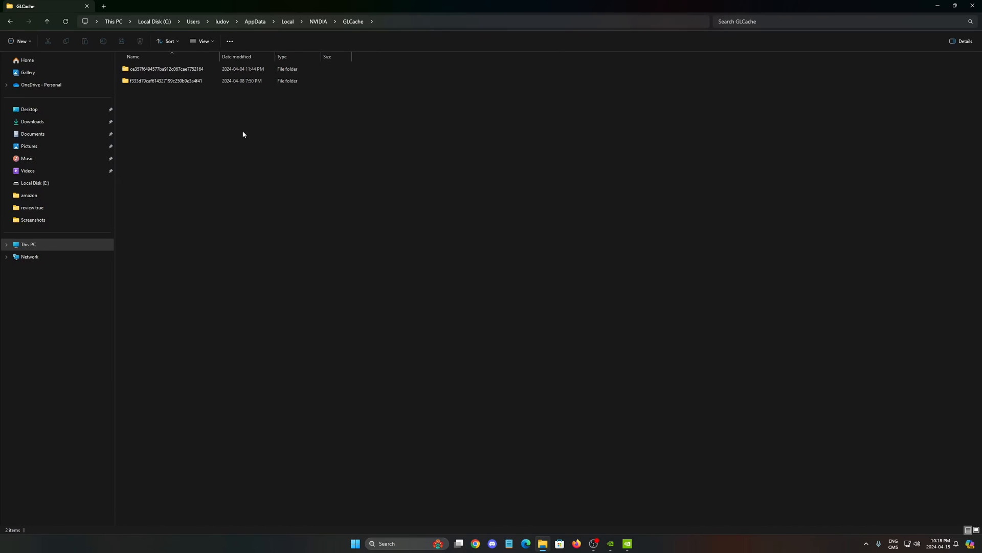
pyautogui.moveTo(326, 200)
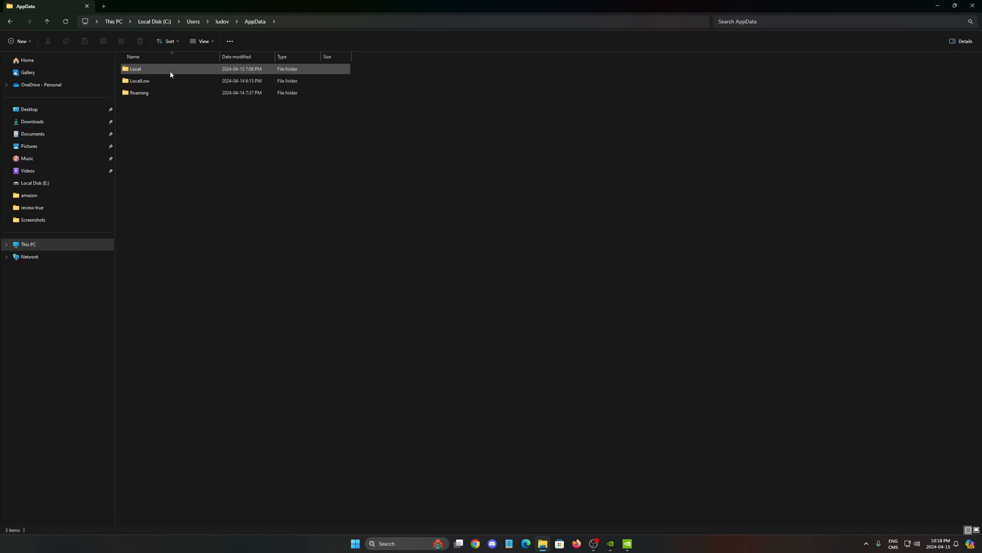
# Navigate through LocalLow\NVIDIA\PerDriverVersion into the DXCache folder of 1,780 items.
pyautogui.doubleClick(140, 80)
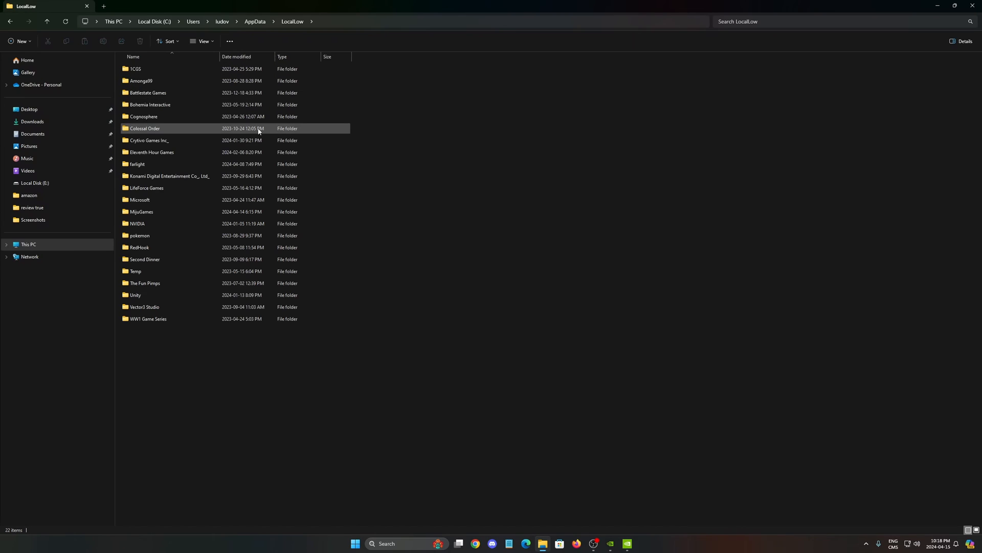
pyautogui.doubleClick(136, 224)
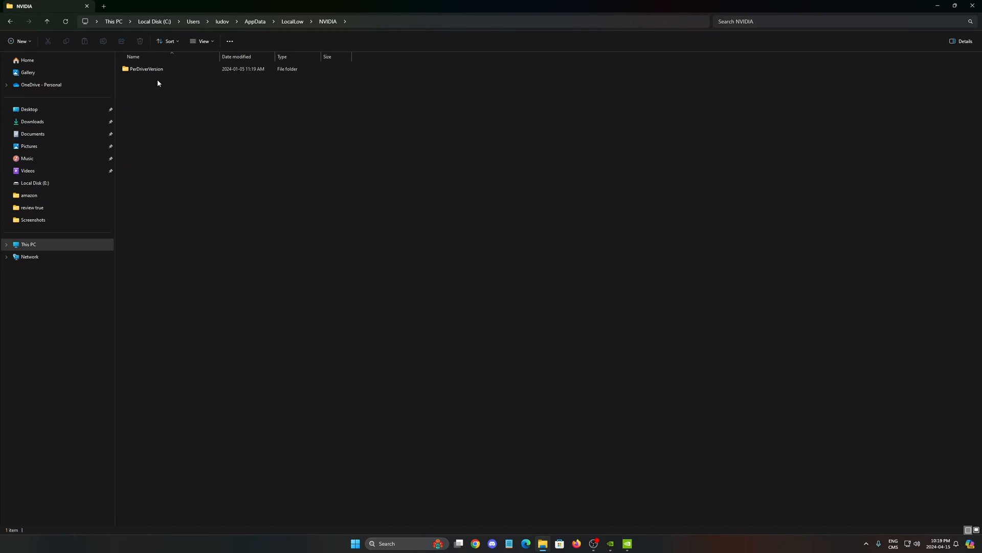
pyautogui.doubleClick(146, 69)
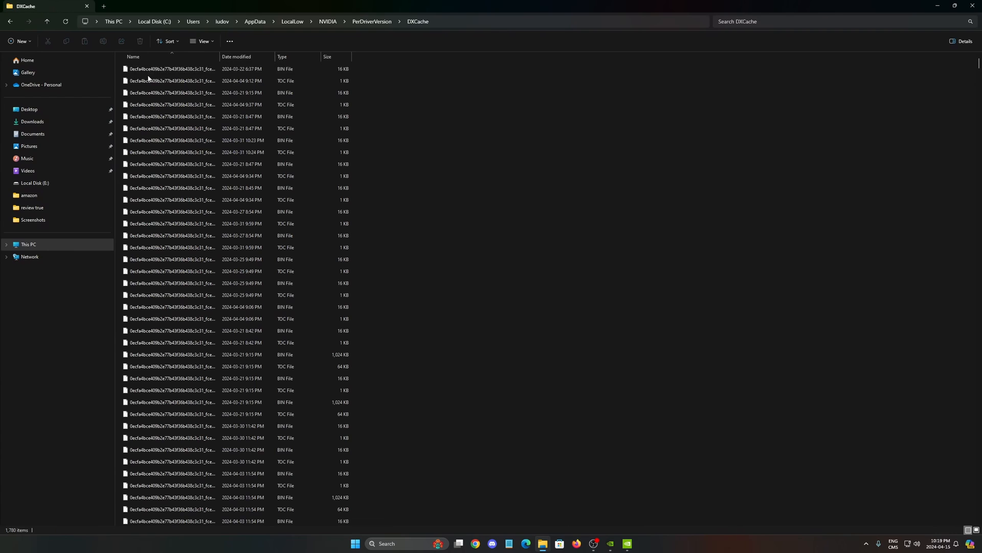
pyautogui.scroll(-3)
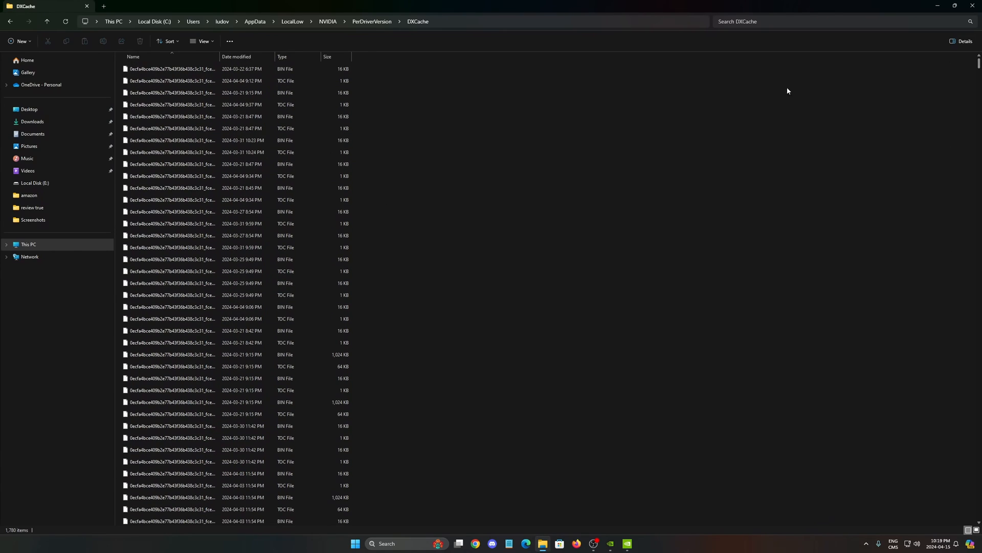
# Select and delete all DXCache files, skipping every in-use file, leaving 65 items.
pyautogui.press('ctrl+a')
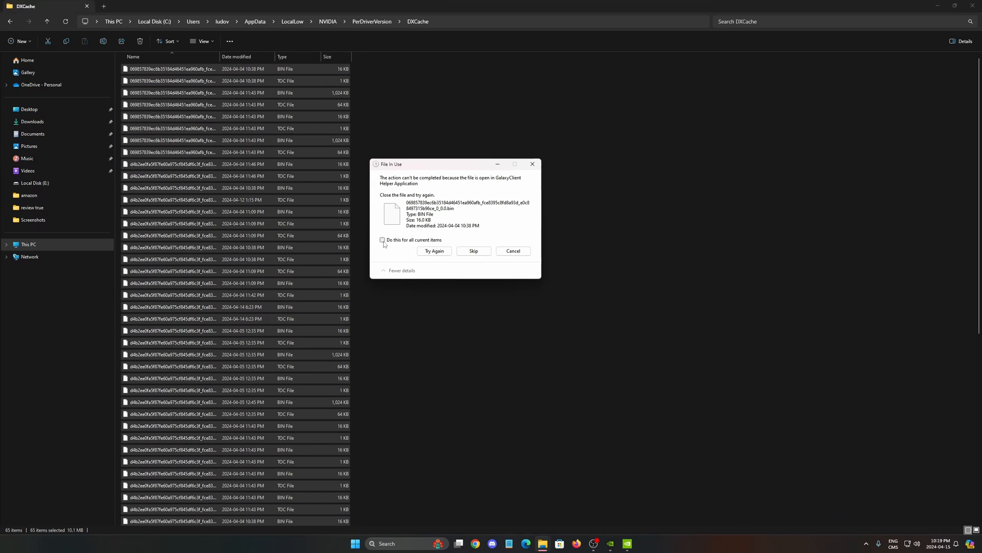
pyautogui.click(382, 239)
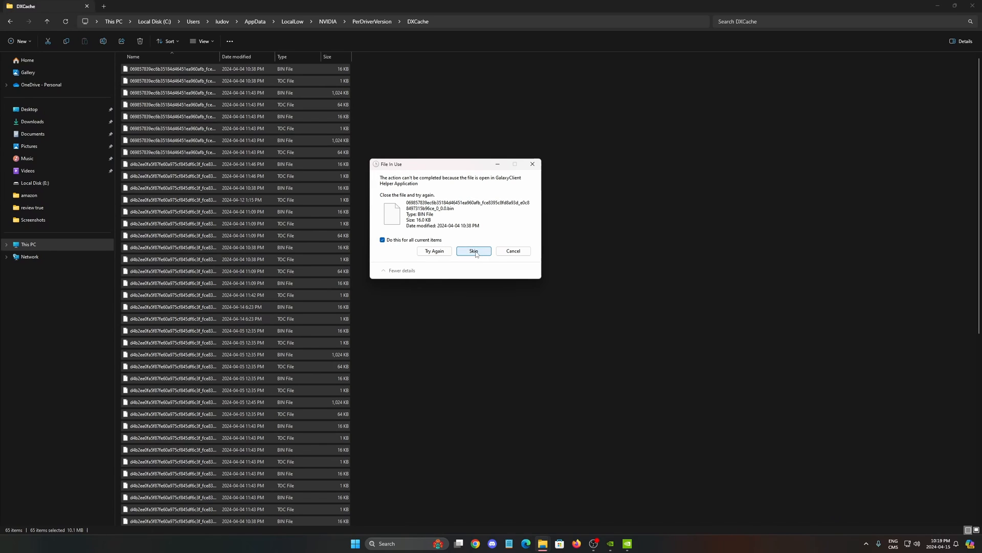
pyautogui.click(473, 251)
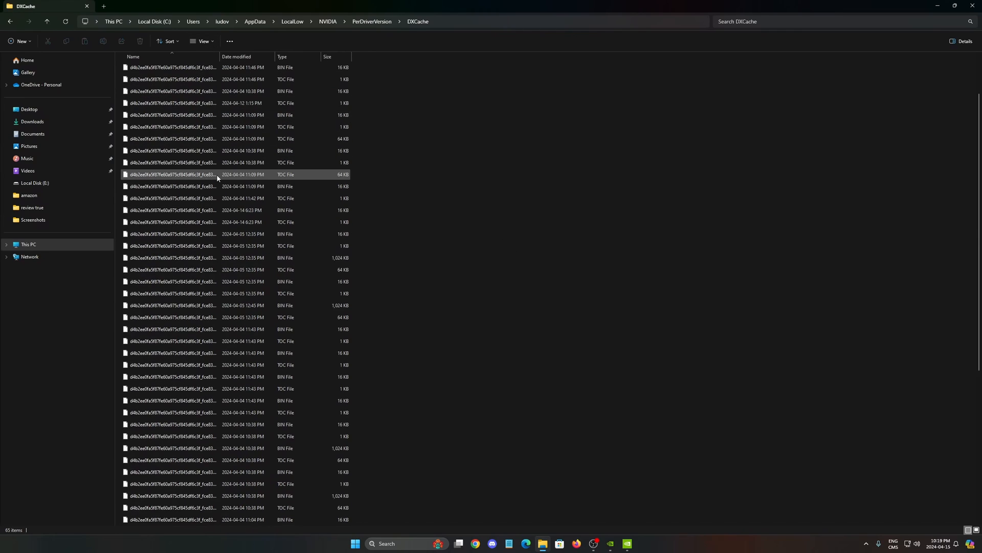
pyautogui.scroll(3)
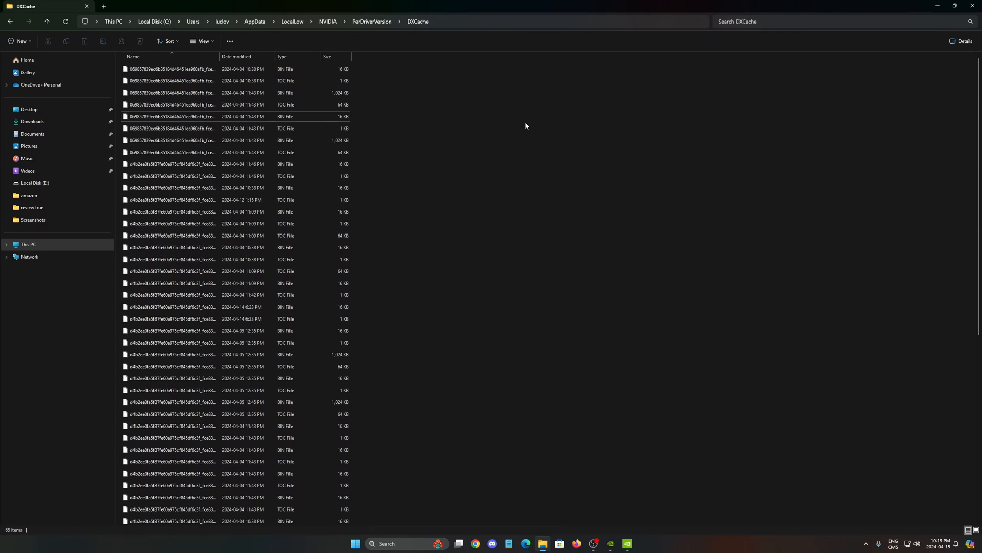
pyautogui.moveTo(775, 129)
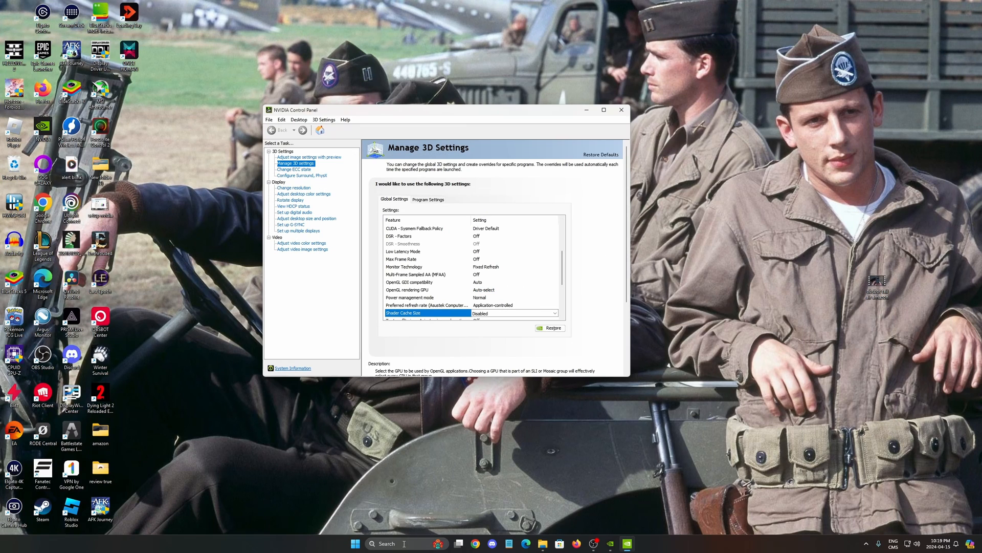
# Run Disk Cleanup on drive C with system files, deleting the DirectX Shader Cache permanently.
pyautogui.click(389, 543)
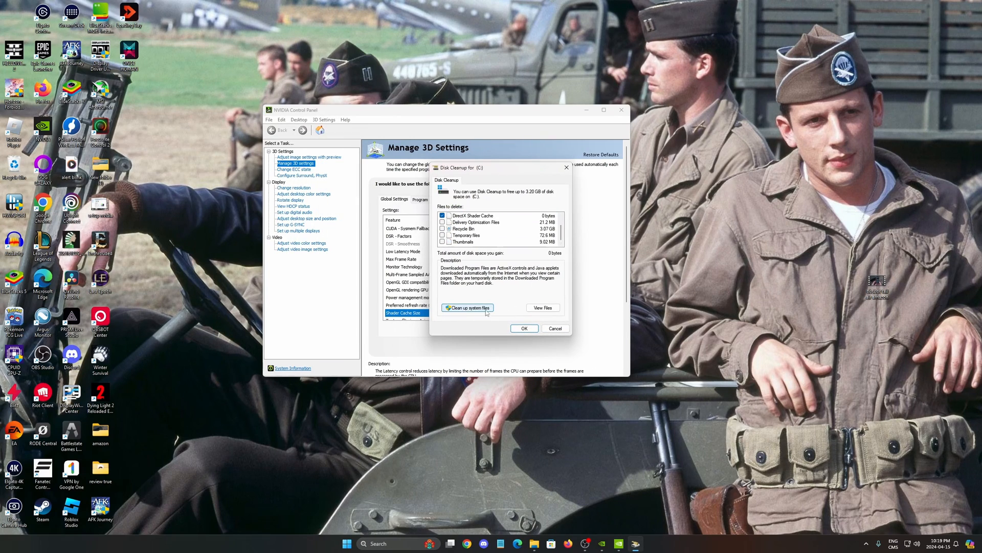
pyautogui.click(554, 329)
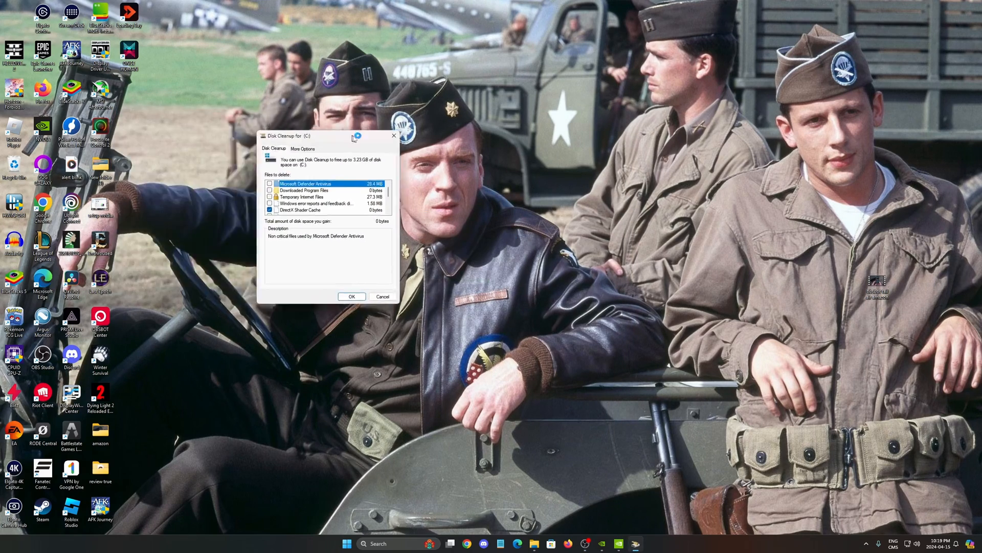
pyautogui.moveTo(307, 136); pyautogui.dragTo(451, 172)
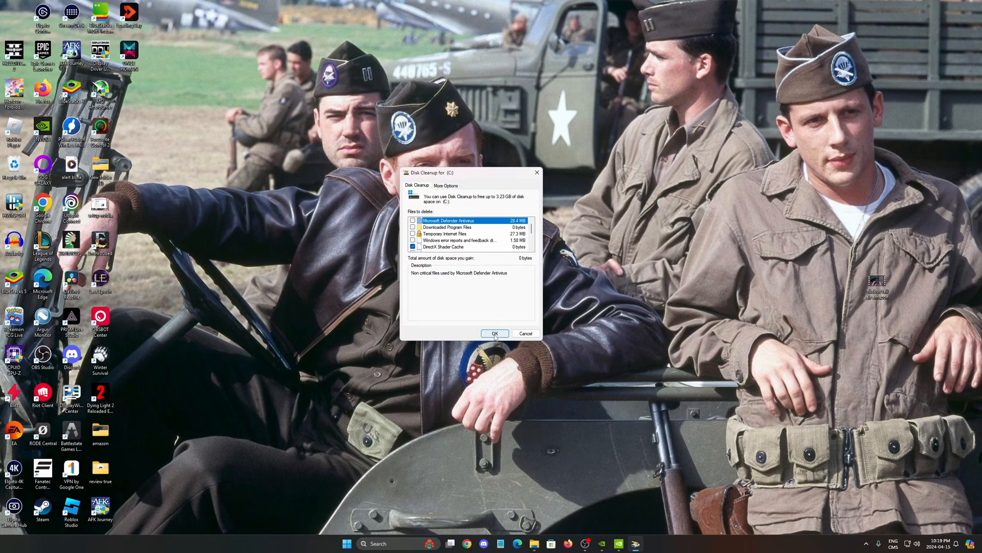
pyautogui.click(494, 332)
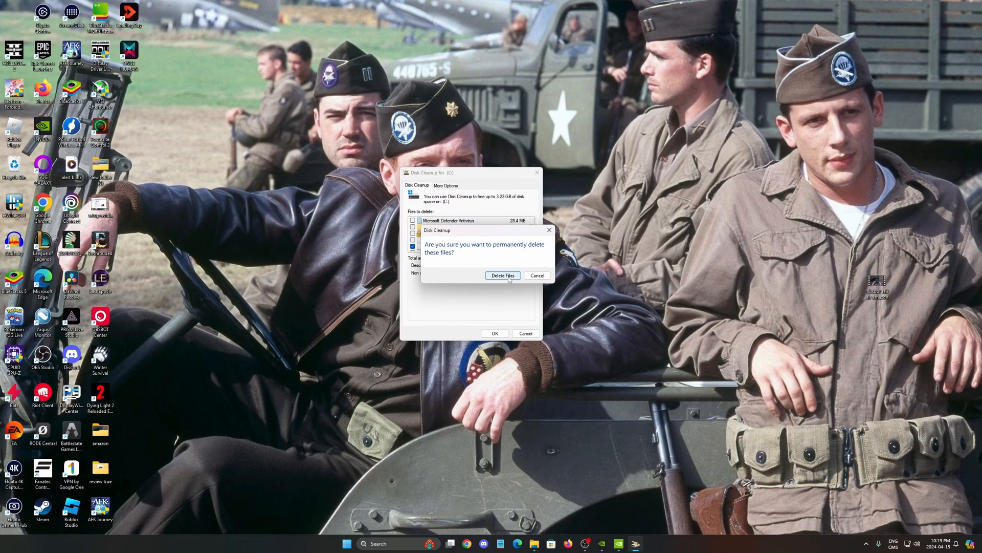
pyautogui.click(503, 275)
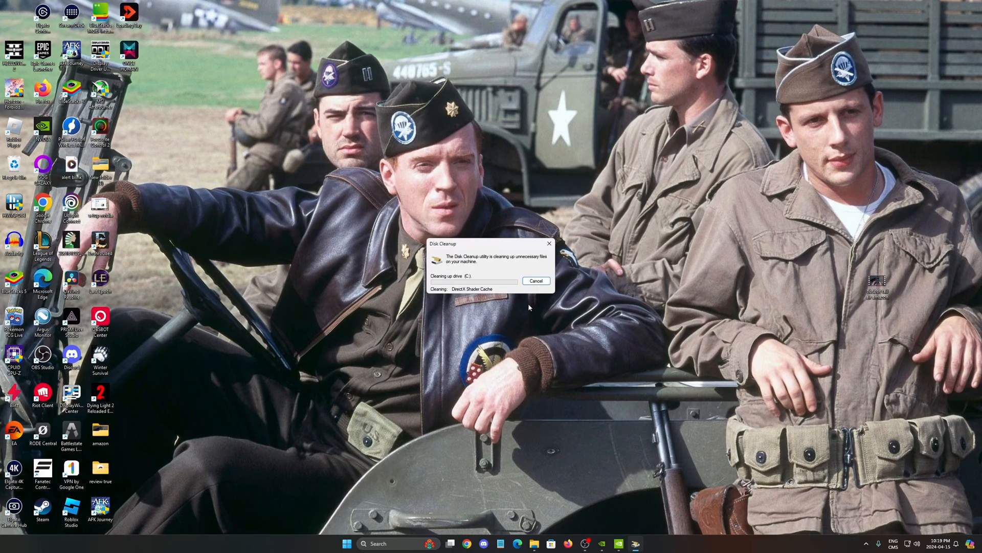
pyautogui.moveTo(561, 337)
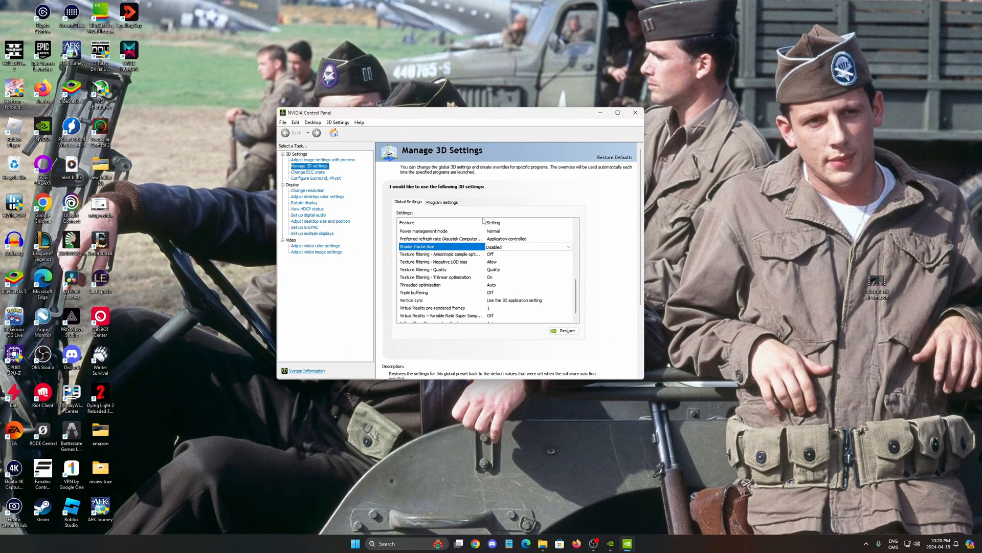
# Change Shader Cache Size back to Driver Default in Global Settings and apply it.
pyautogui.click(566, 246)
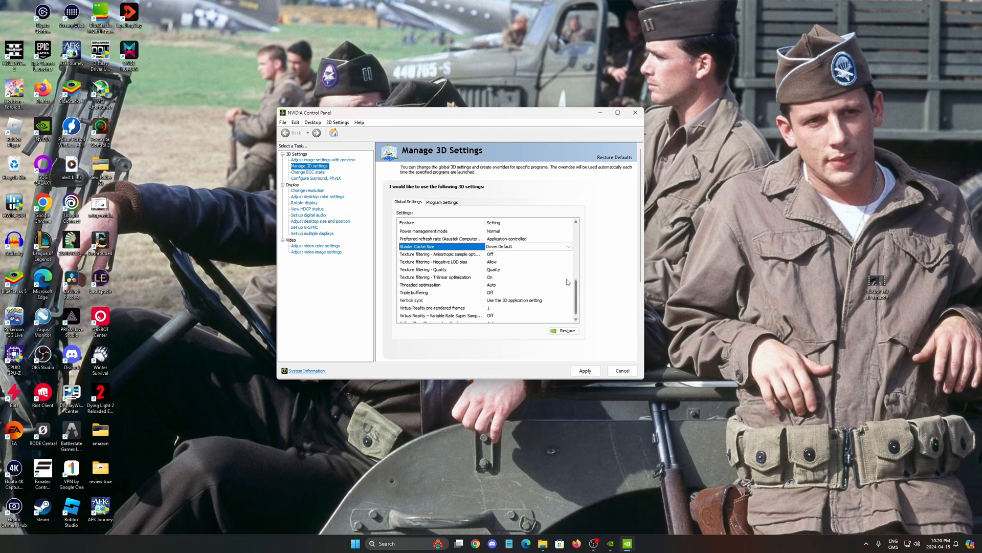
pyautogui.click(568, 246)
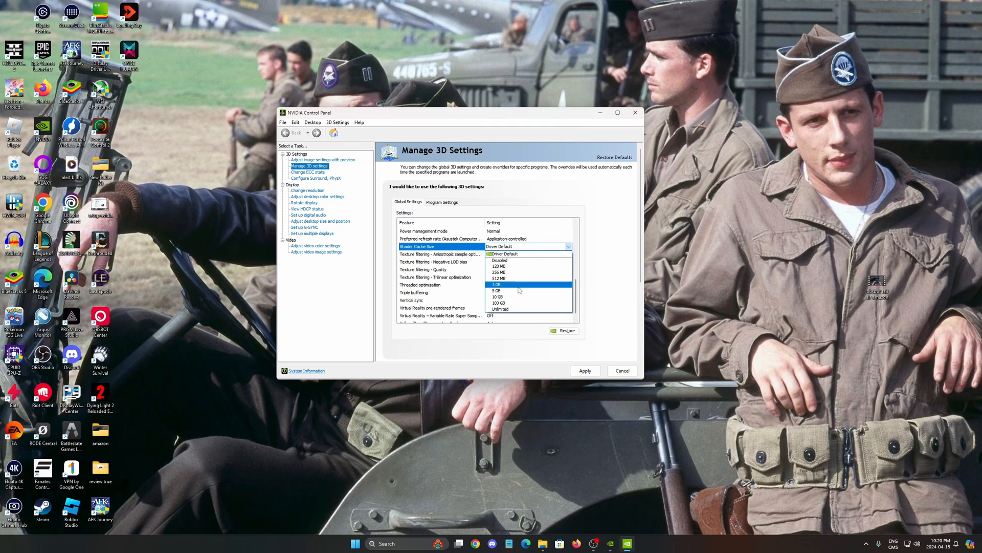
pyautogui.click(501, 254)
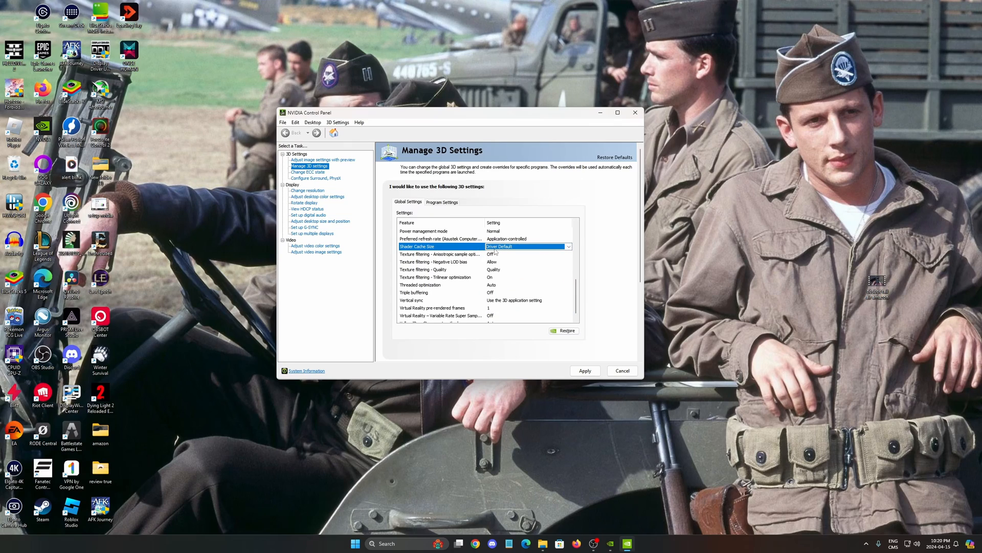
pyautogui.scroll(-3)
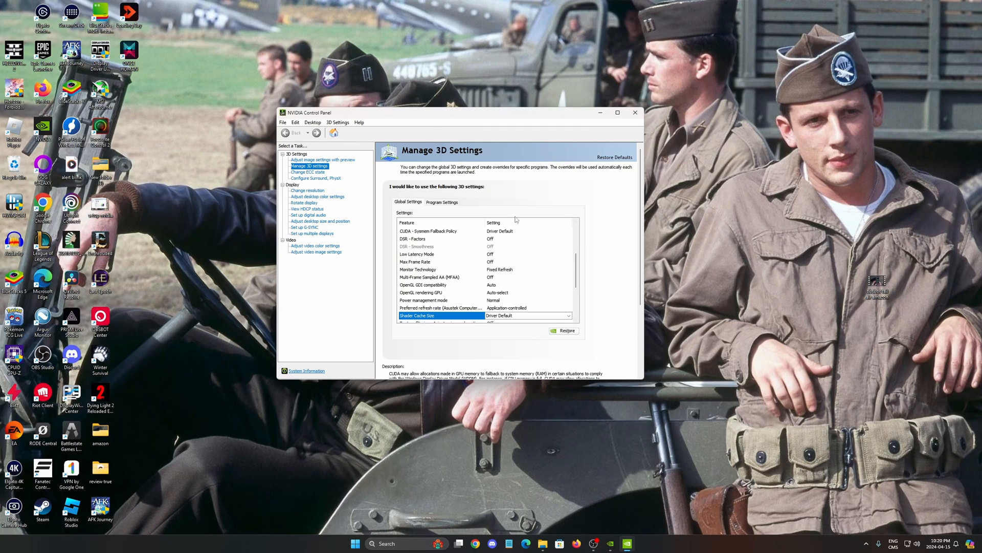
pyautogui.scroll(3)
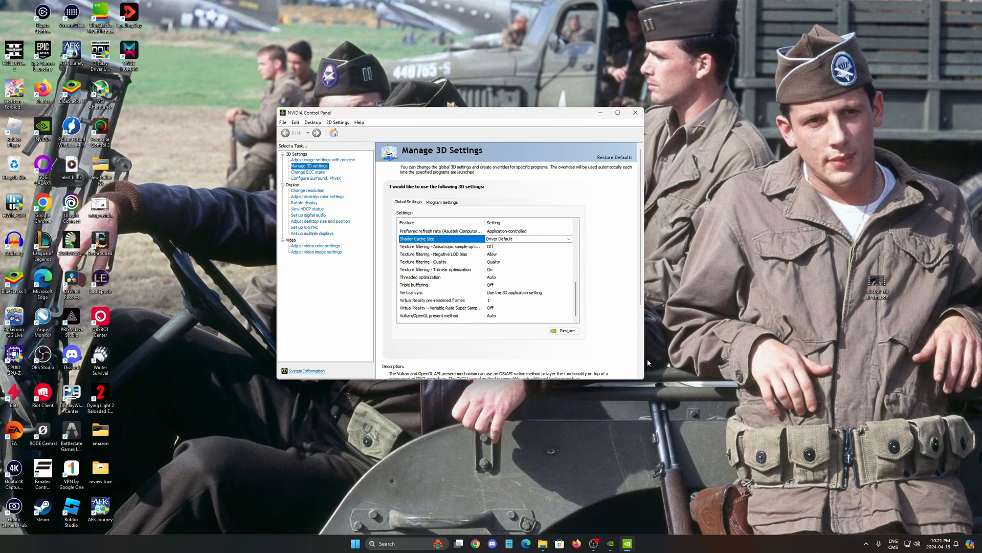
pyautogui.moveTo(662, 357)
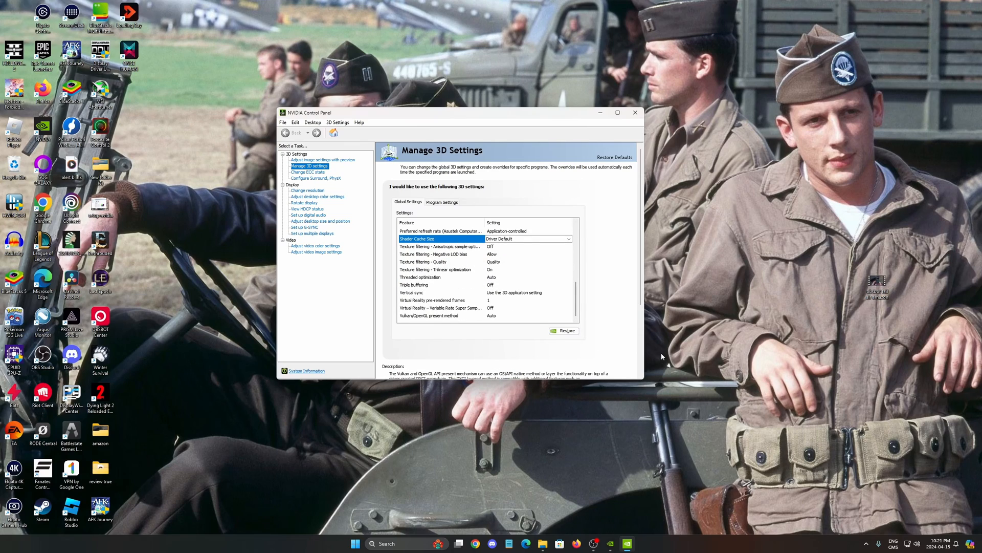